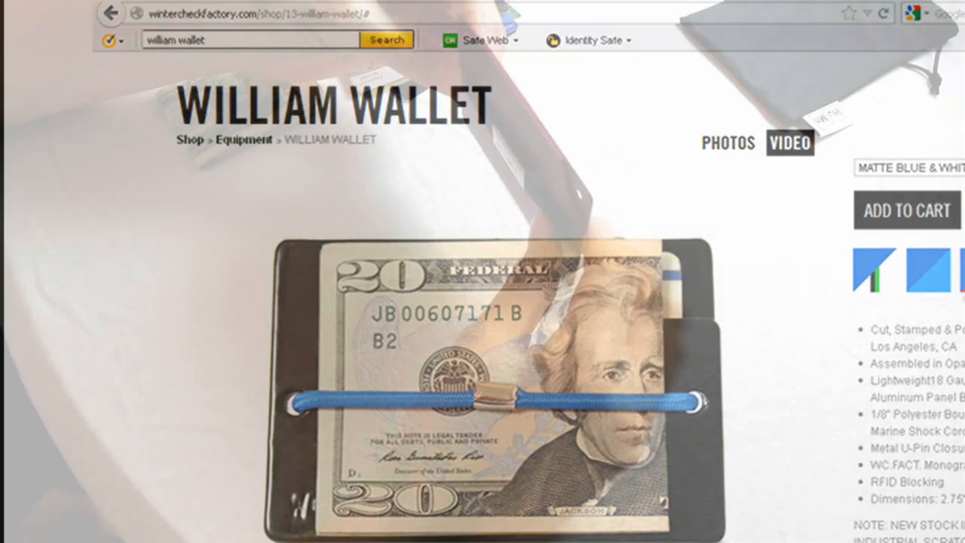
left_click(907, 210)
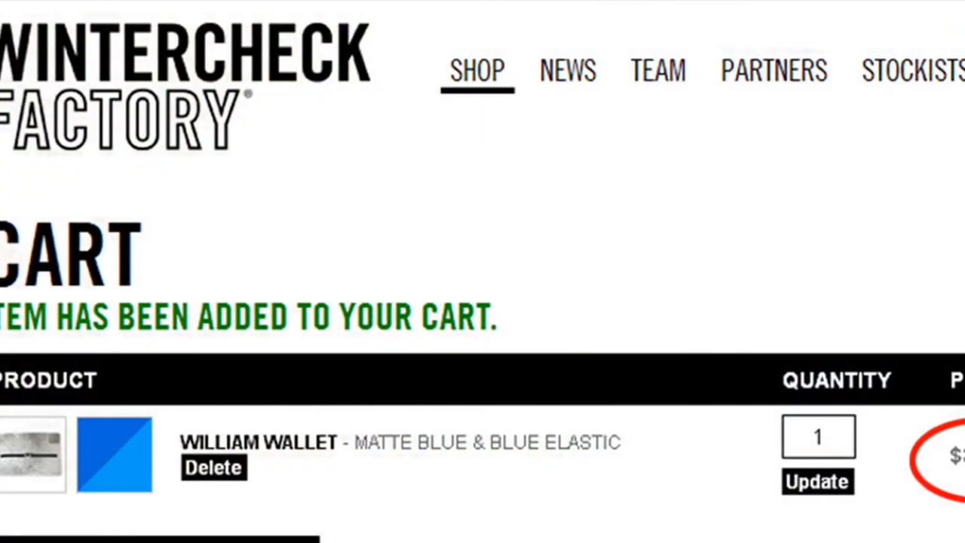